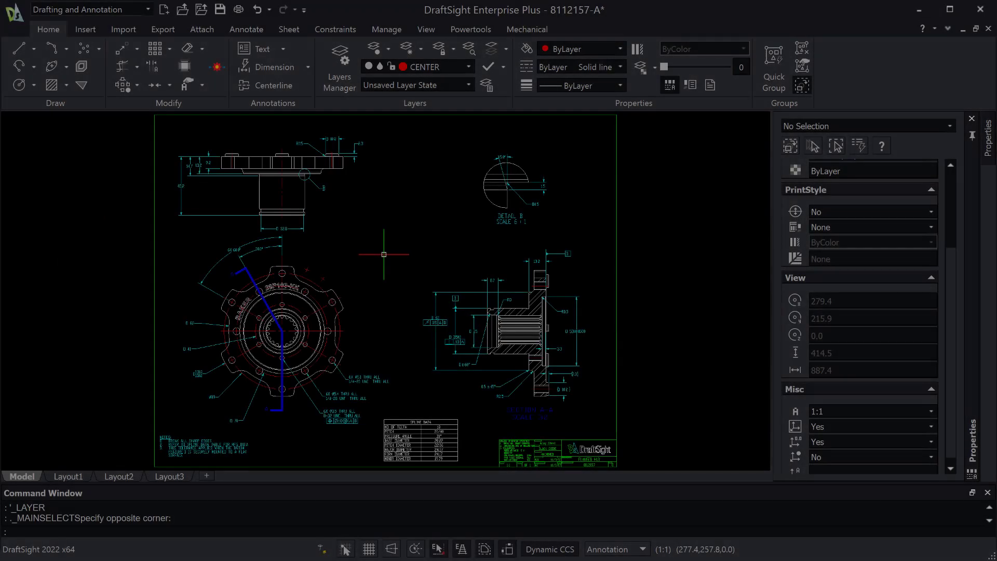
- Switch to the Classic workspace, then back to Drafting and Annotation
{"action": "left_click", "coordinate": [14, 11]}
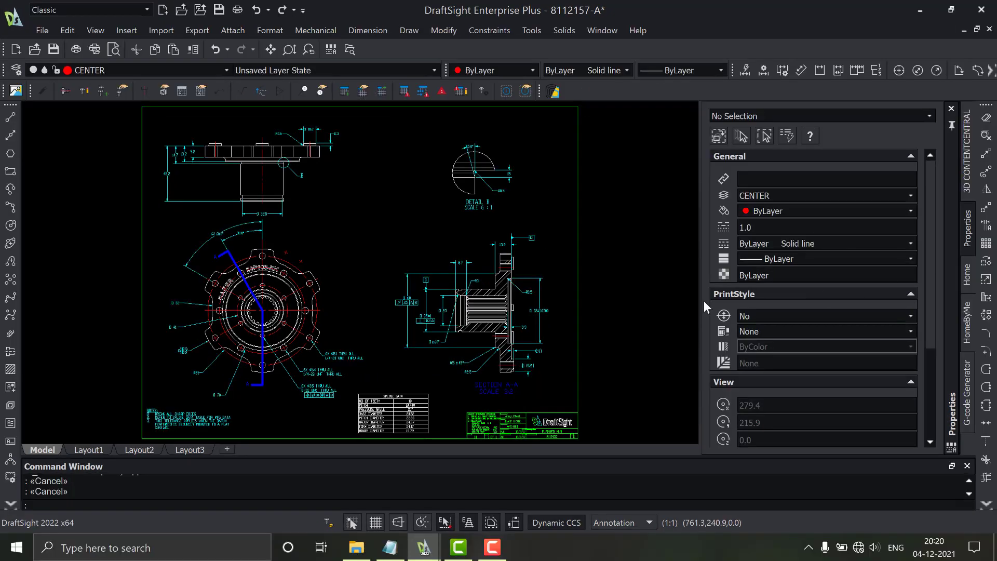
{"action": "left_click", "coordinate": [165, 9]}
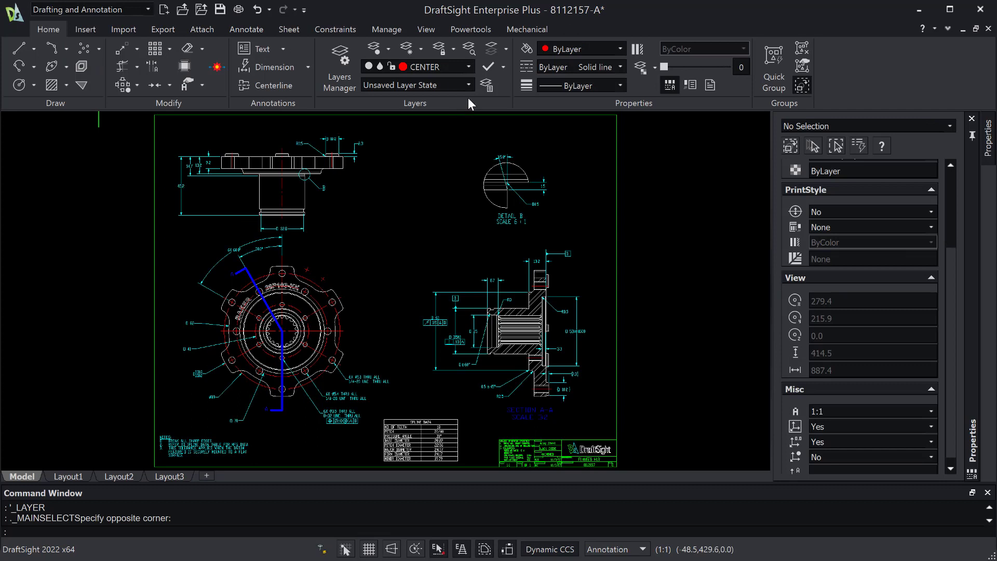
{"action": "mouse_move", "coordinate": [760, 119]}
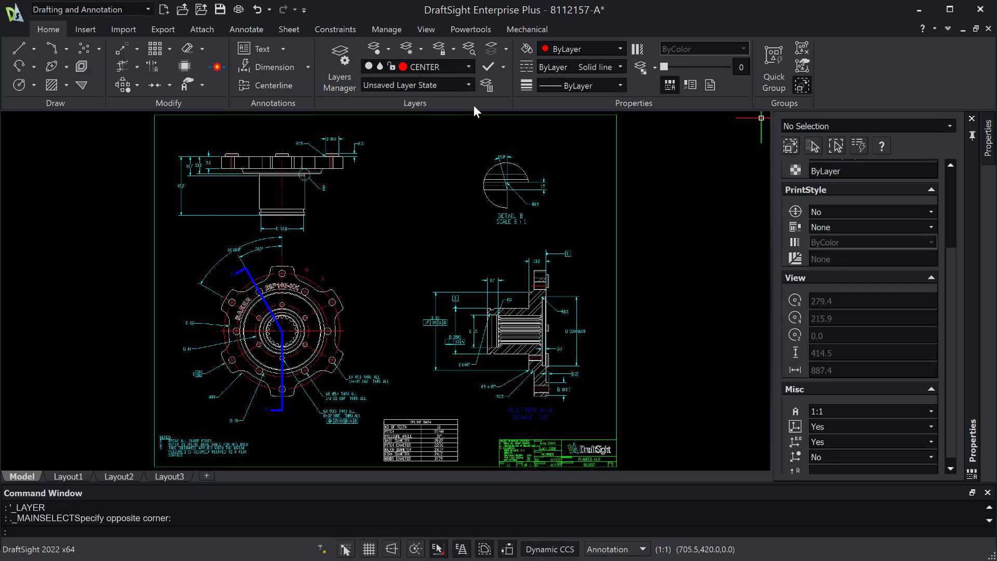
{"action": "scroll", "scroll_direction": "down", "scroll_amount": 3}
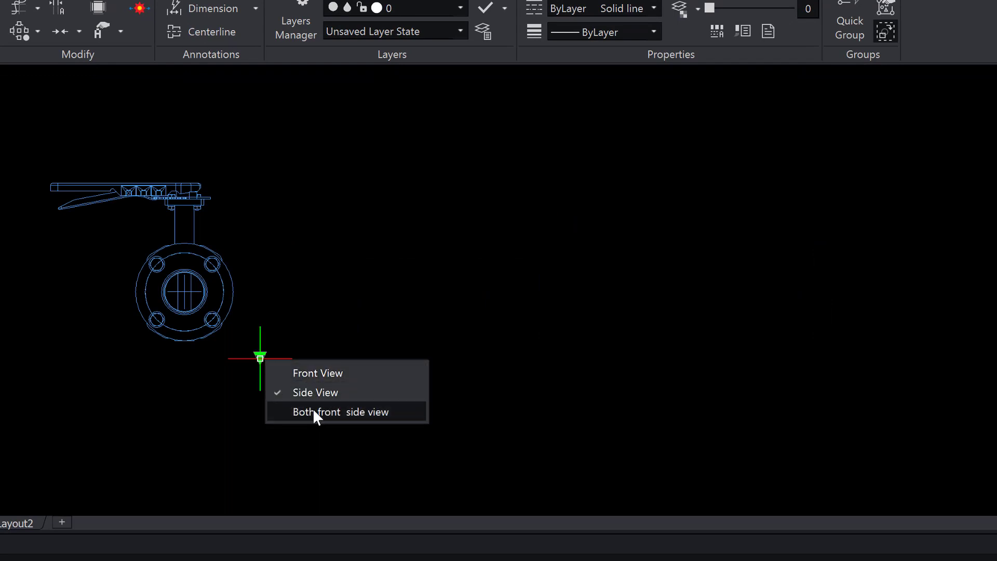
- Set the valve block visibility to 'Both front side view' and close the block editor
{"action": "left_click", "coordinate": [339, 411]}
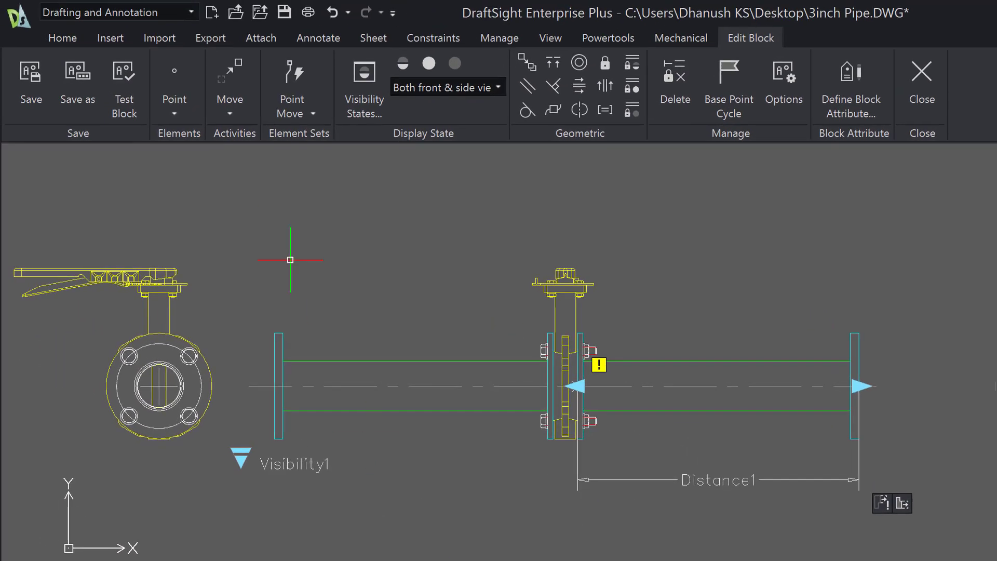
{"action": "left_click", "coordinate": [291, 95]}
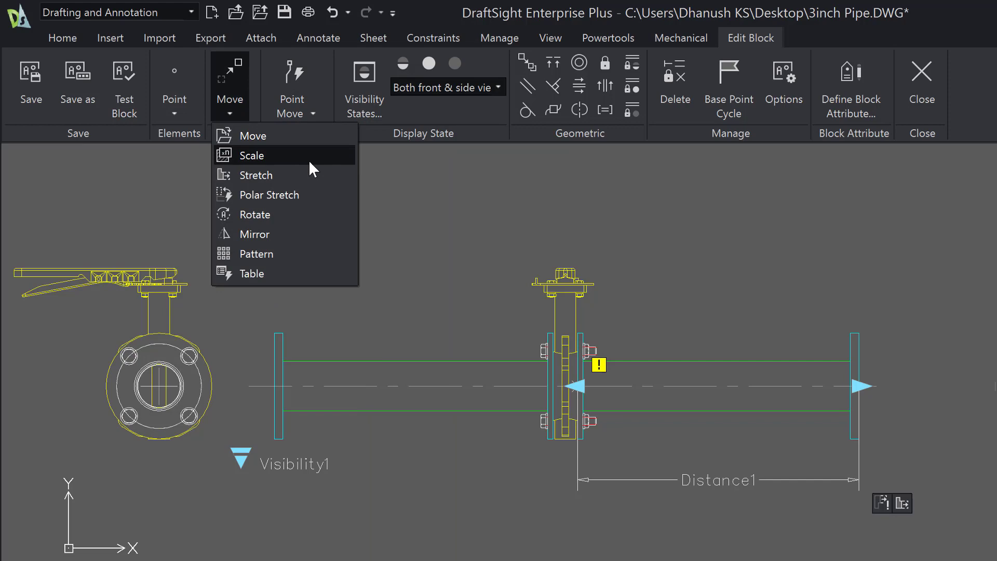
{"action": "mouse_move", "coordinate": [297, 151]}
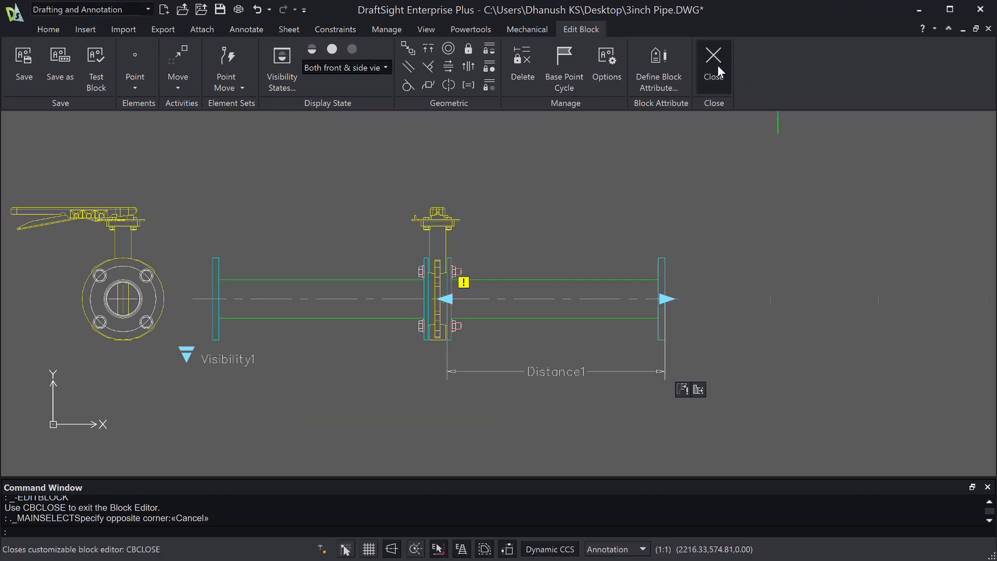
{"action": "left_click", "coordinate": [714, 60]}
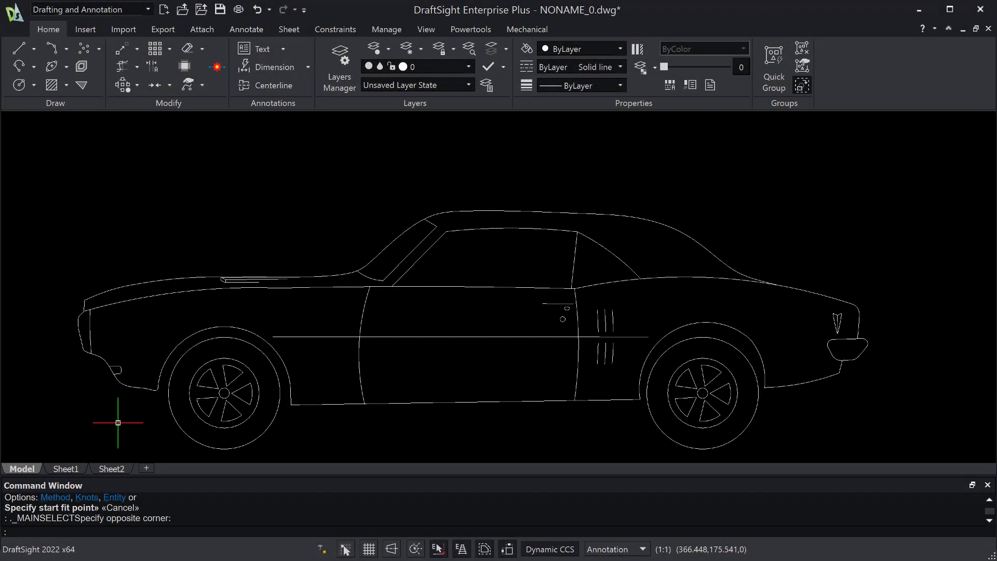
- Draw a spline with SPL from a fit point on the hood, setting its end tangency
{"action": "type", "text": "SPL"}
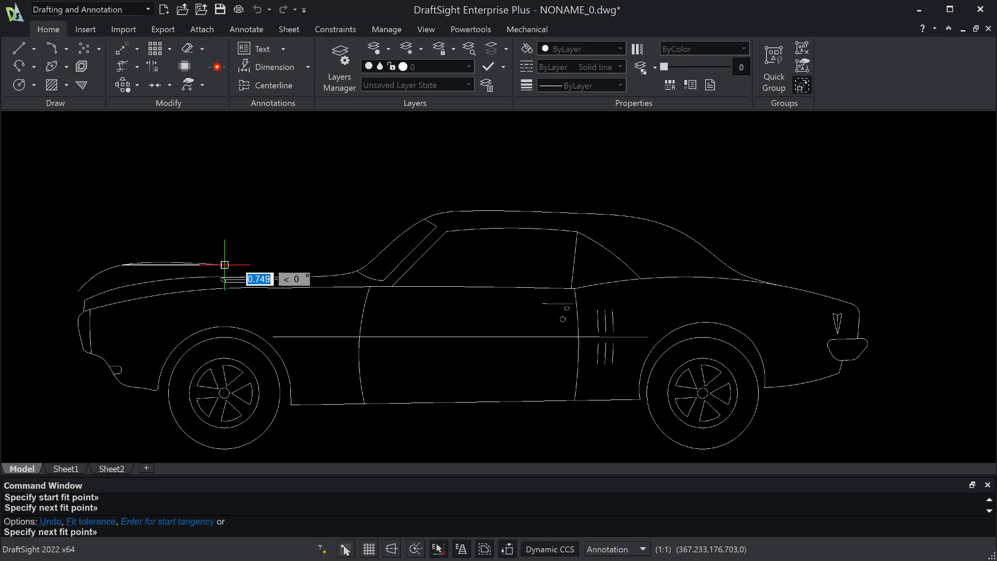
{"action": "left_click", "coordinate": [533, 194]}
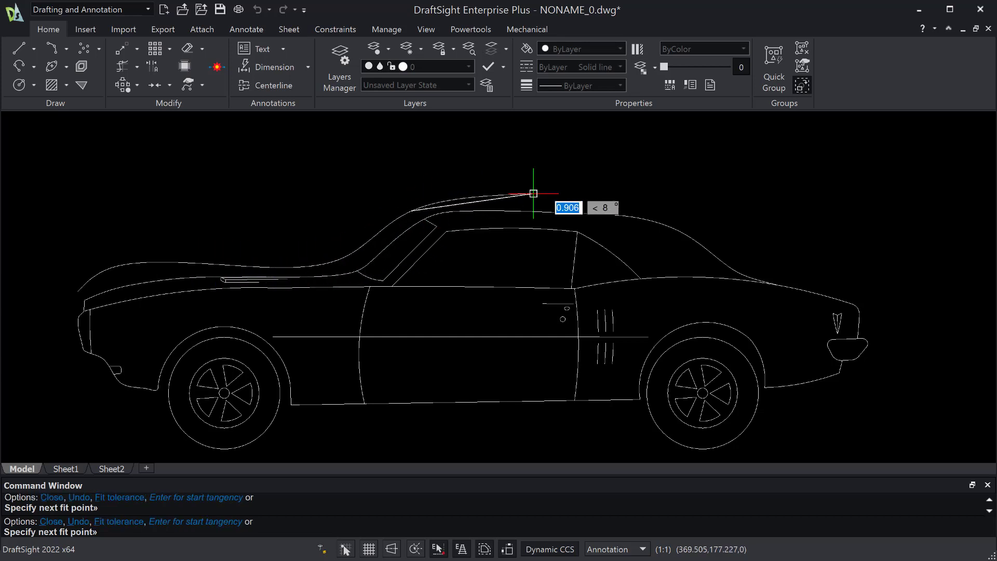
{"action": "mouse_move", "coordinate": [626, 207]}
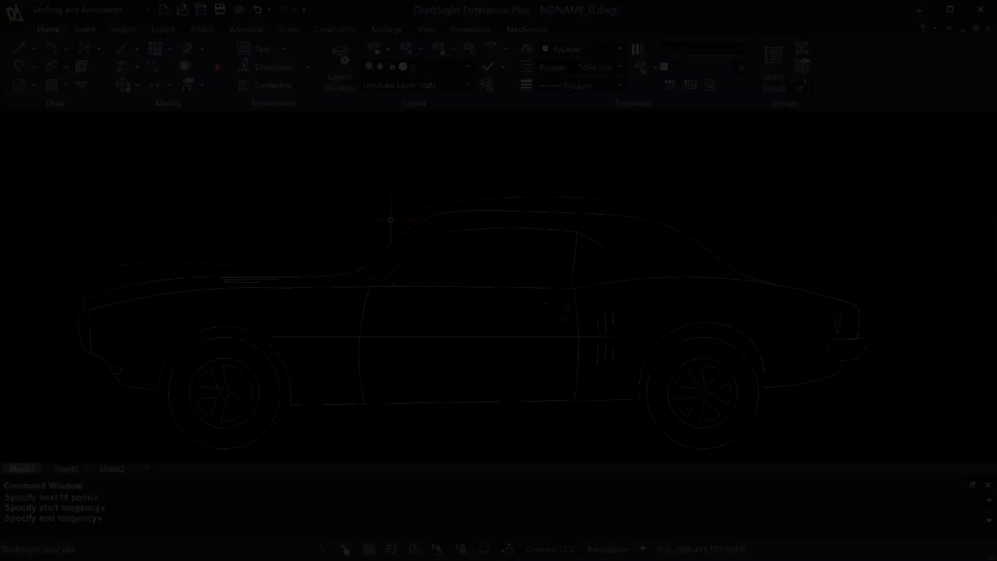
{"action": "left_click", "coordinate": [414, 210]}
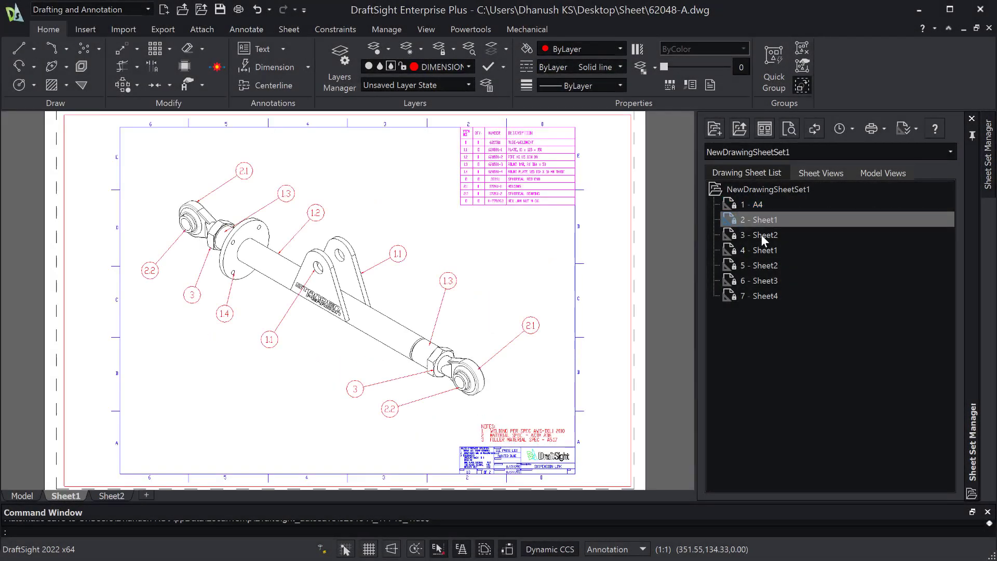
- Save the selected sheets as selection 8799-A, then recall it and show the sheets' actions
{"action": "double_click", "coordinate": [764, 265]}
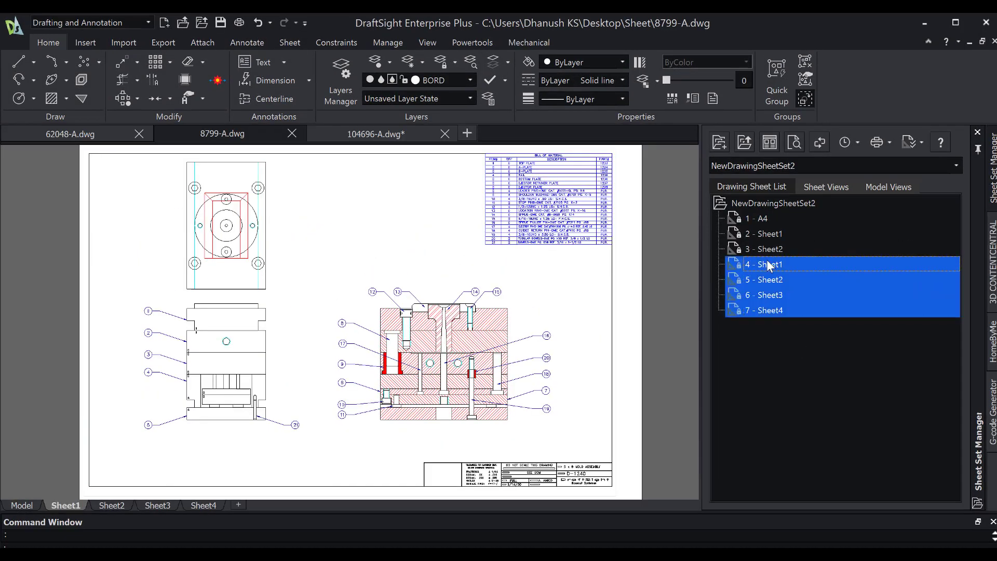
{"action": "left_click", "coordinate": [920, 141]}
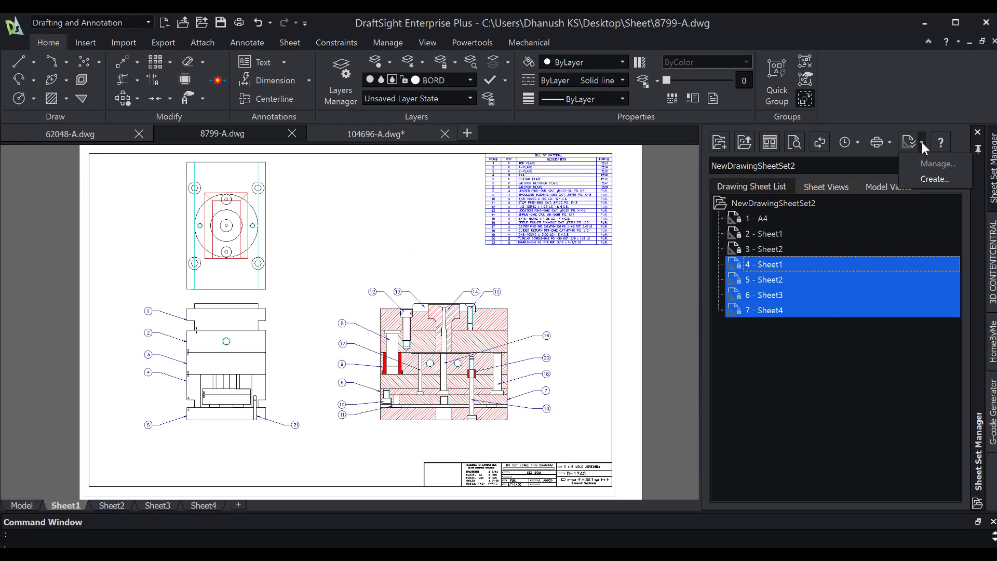
{"action": "left_click", "coordinate": [936, 179]}
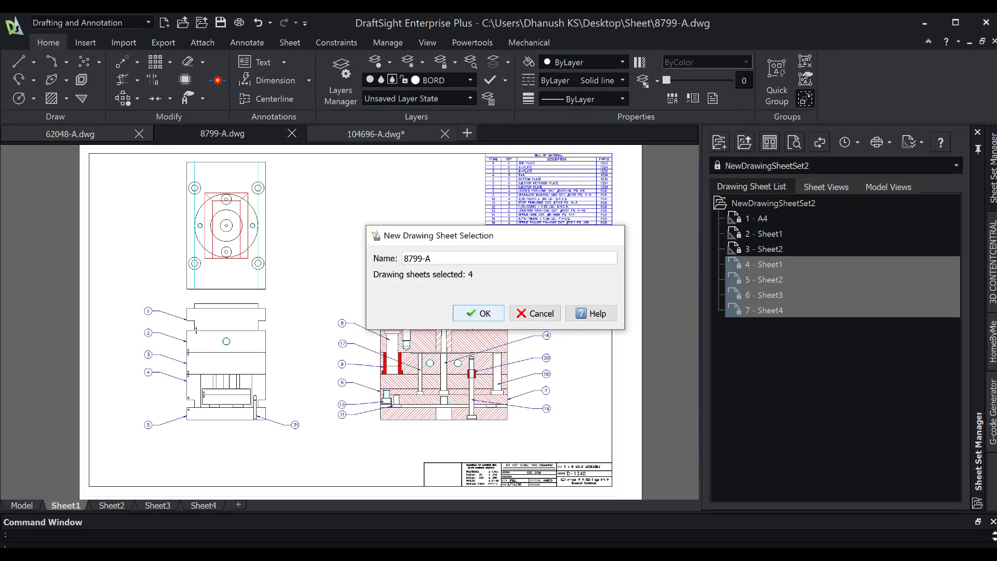
{"action": "left_click", "coordinate": [478, 312]}
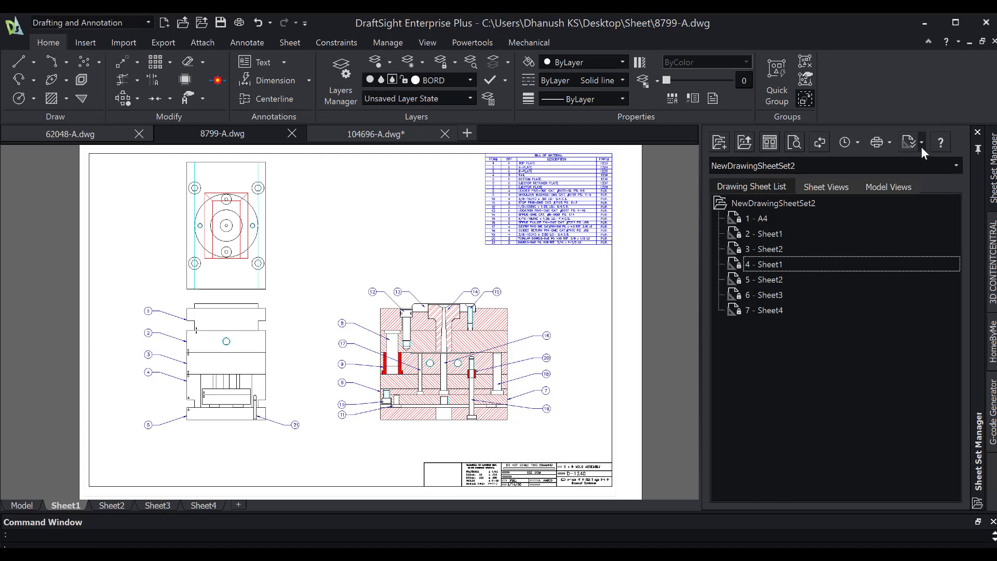
{"action": "left_click", "coordinate": [768, 311]}
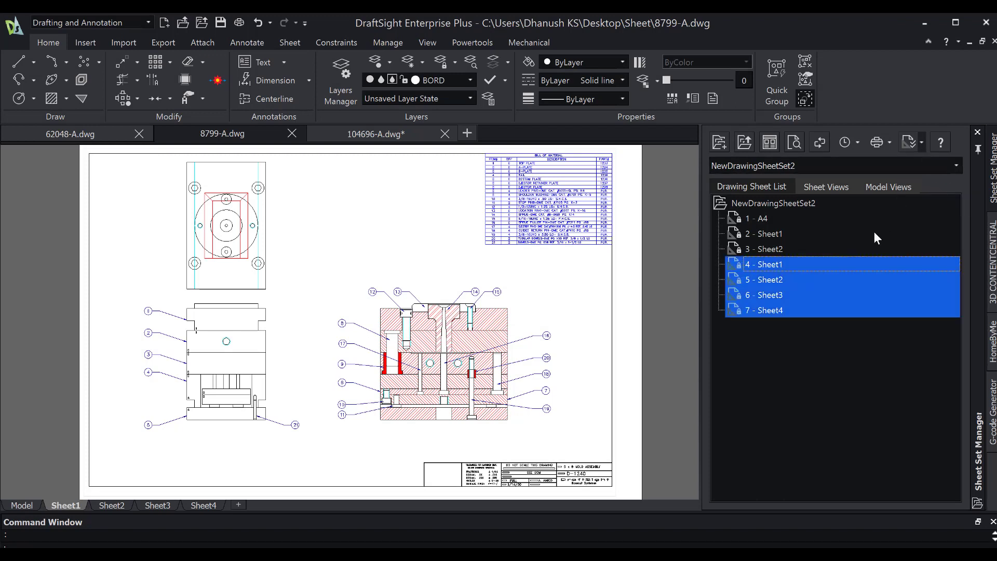
{"action": "right_click", "coordinate": [765, 263]}
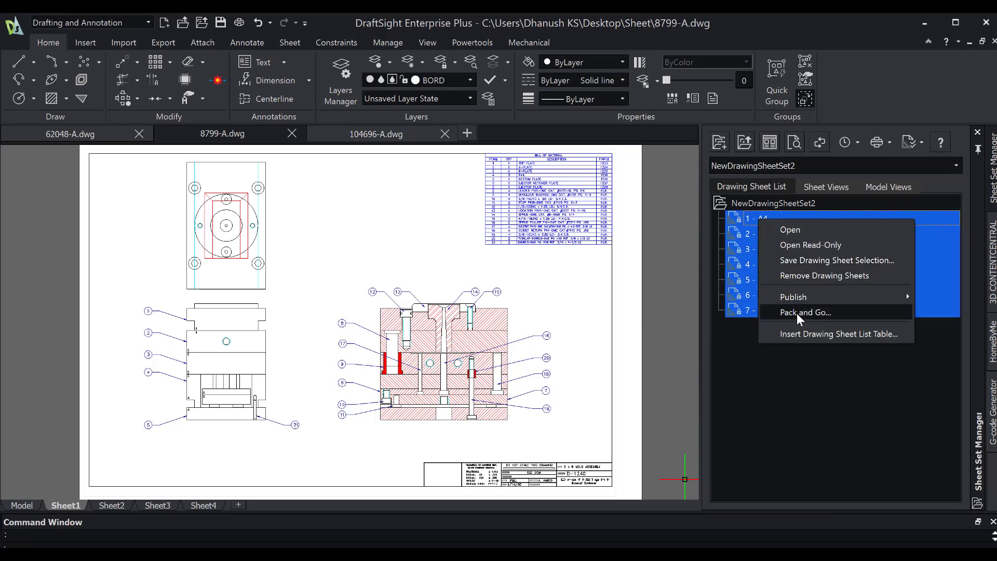
- Launch Pack and Go for the sheet set and review its contents in Tree and Table views
{"action": "left_click", "coordinate": [806, 312]}
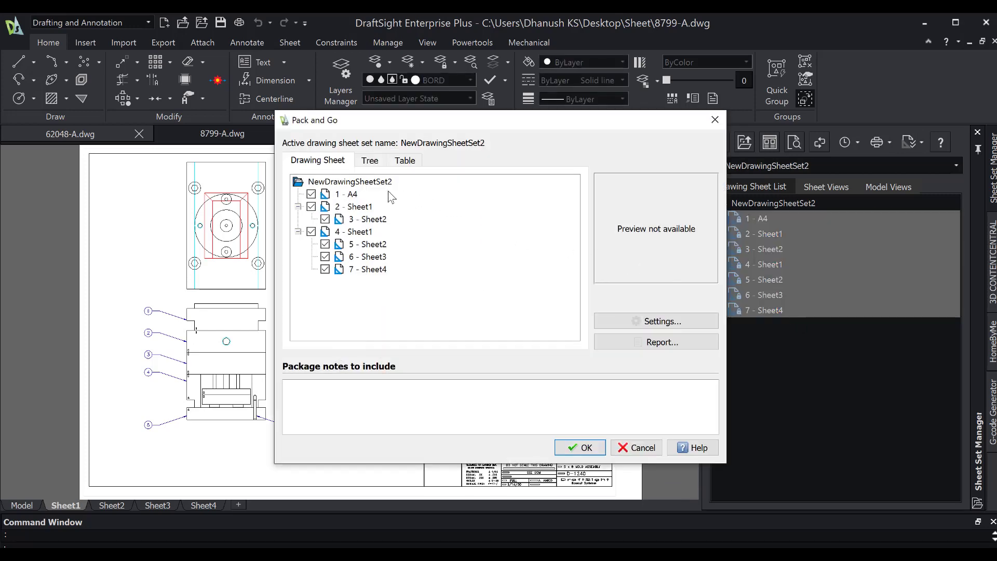
{"action": "left_click", "coordinate": [369, 161]}
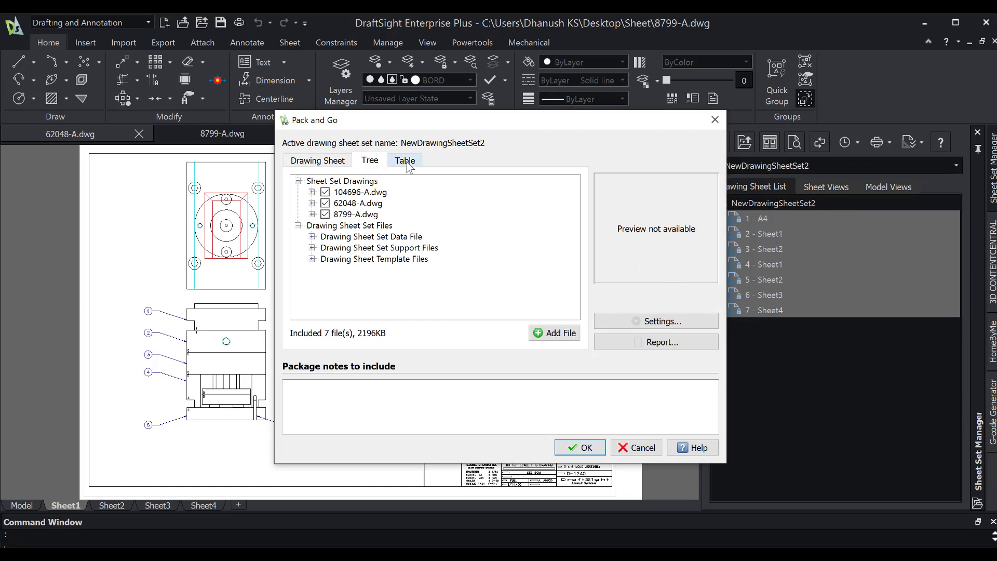
{"action": "left_click", "coordinate": [317, 159]}
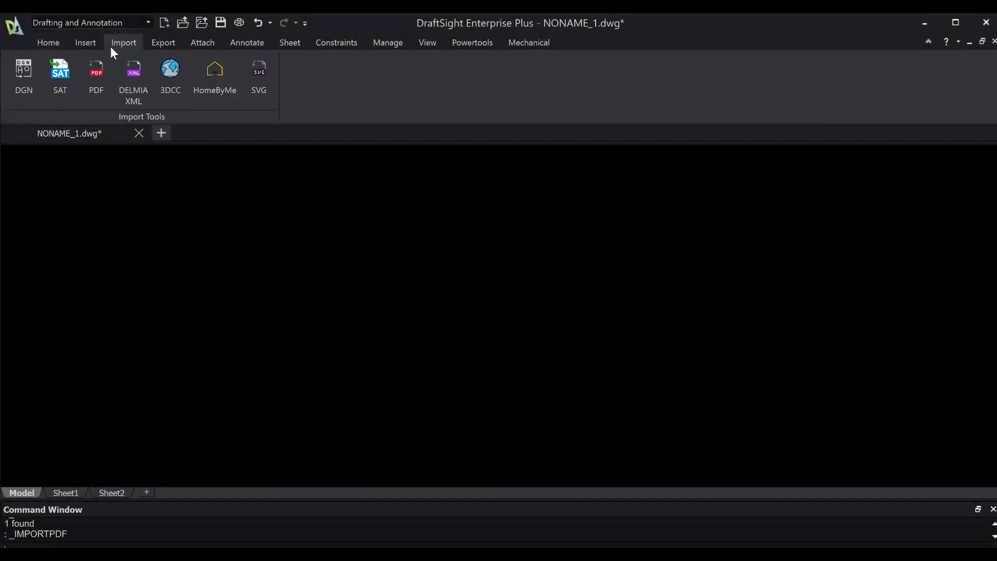
- Import Spring Clamp.pdf as a block through Import > PDF
{"action": "left_click", "coordinate": [96, 76]}
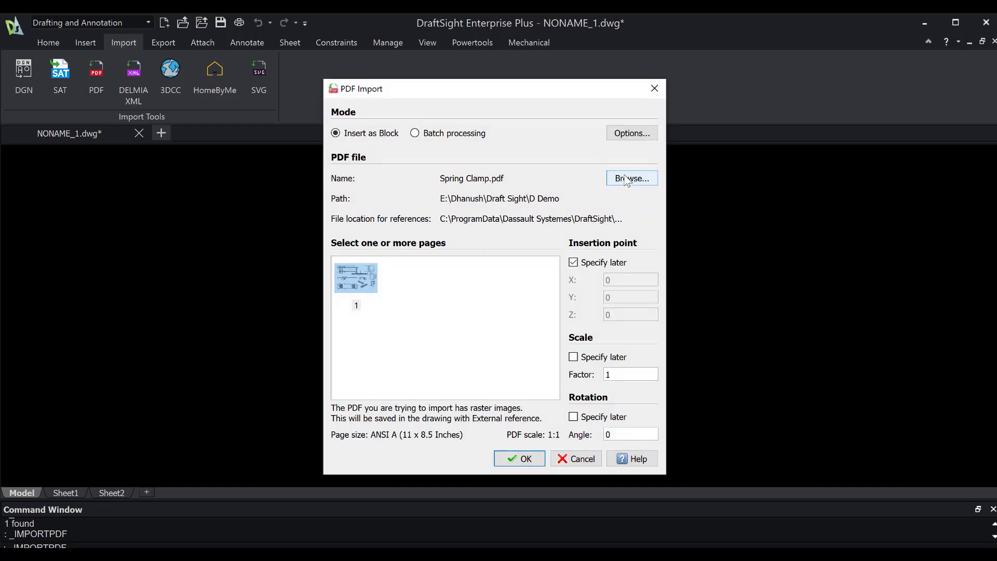
{"action": "left_click", "coordinate": [631, 178]}
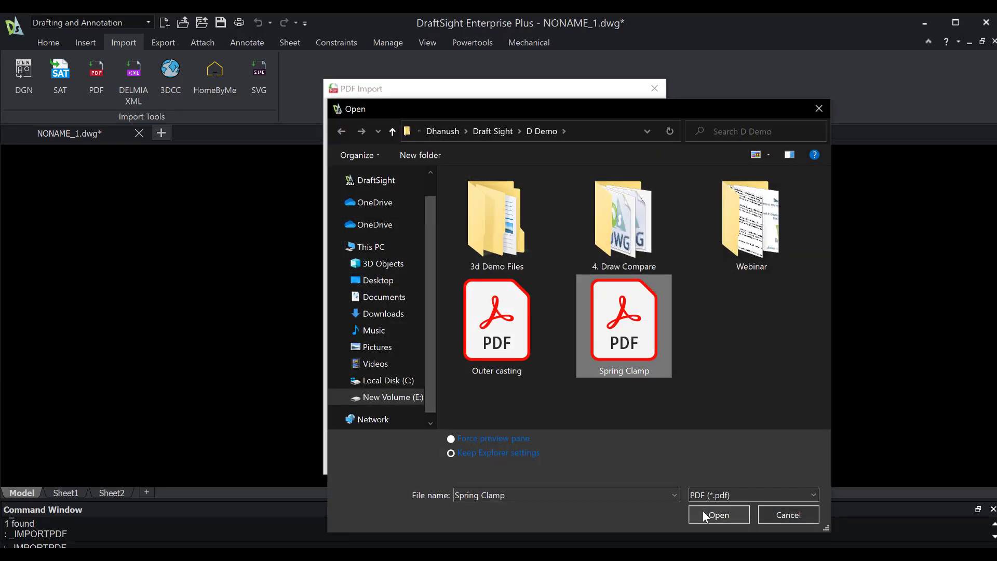
{"action": "left_click", "coordinate": [718, 515]}
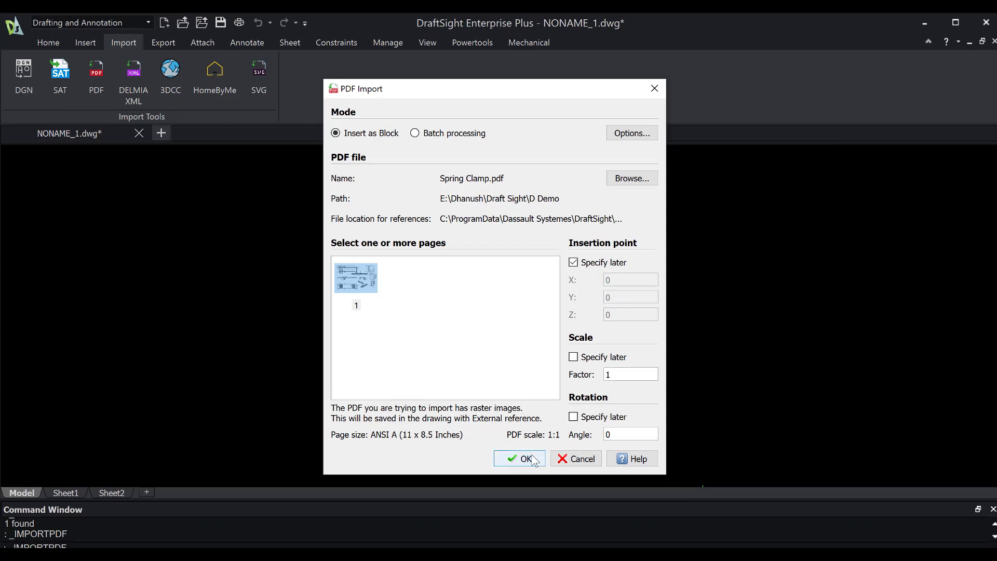
{"action": "left_click", "coordinate": [519, 458]}
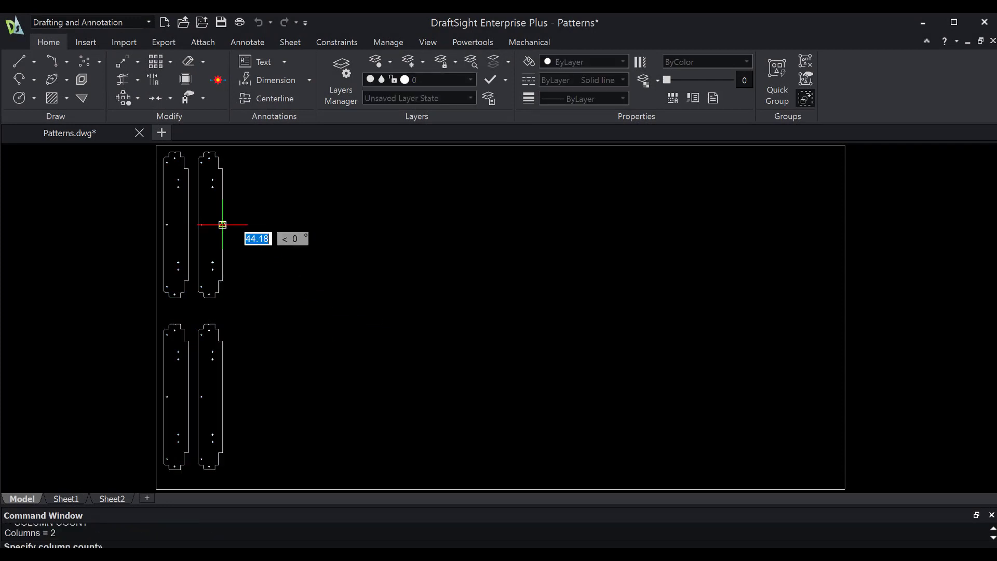
{"action": "mouse_move", "coordinate": [367, 229]}
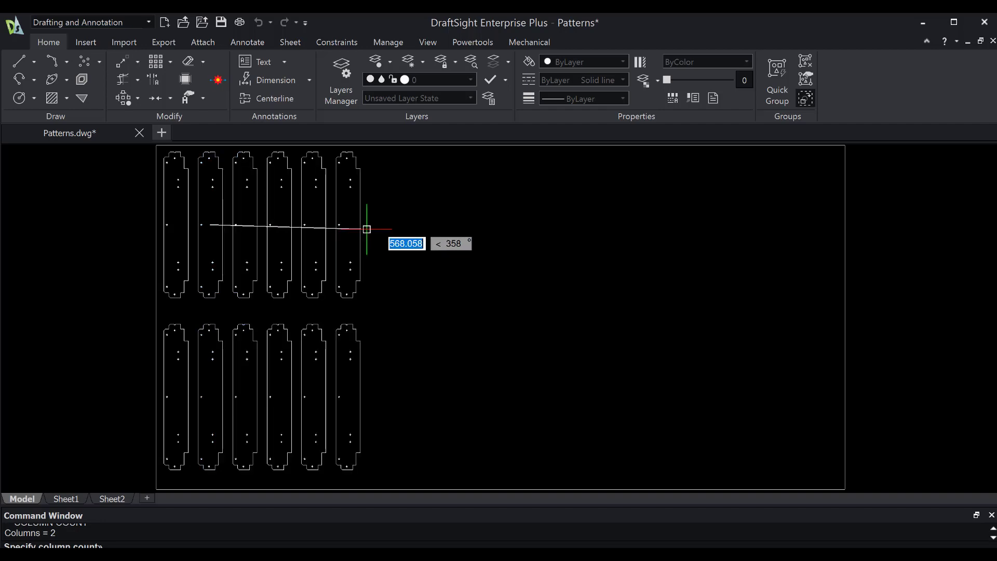